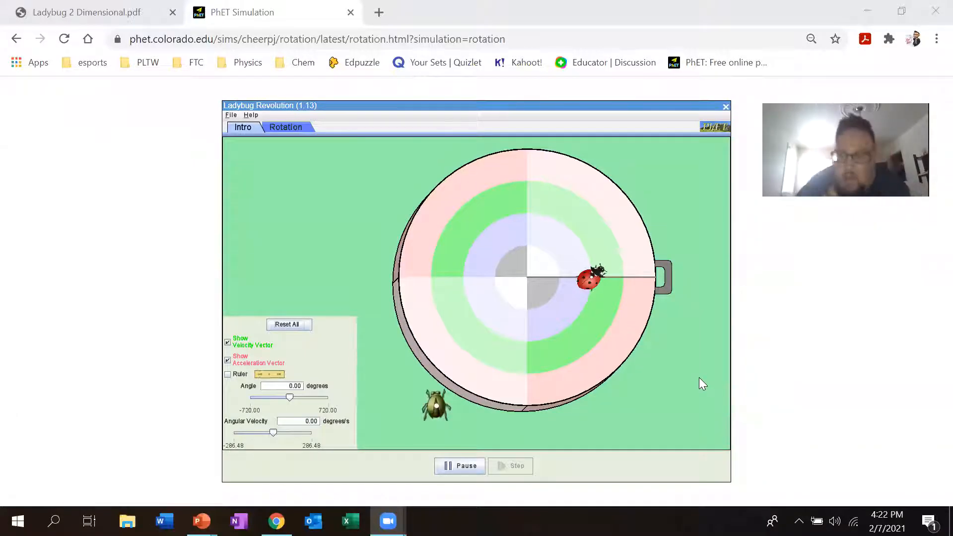
mouse_move(564, 233)
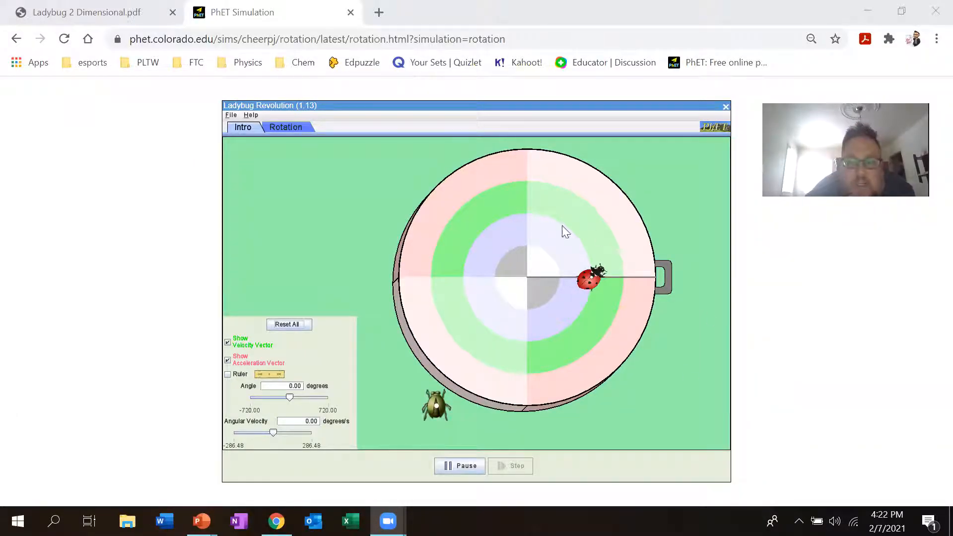
mouse_move(603, 213)
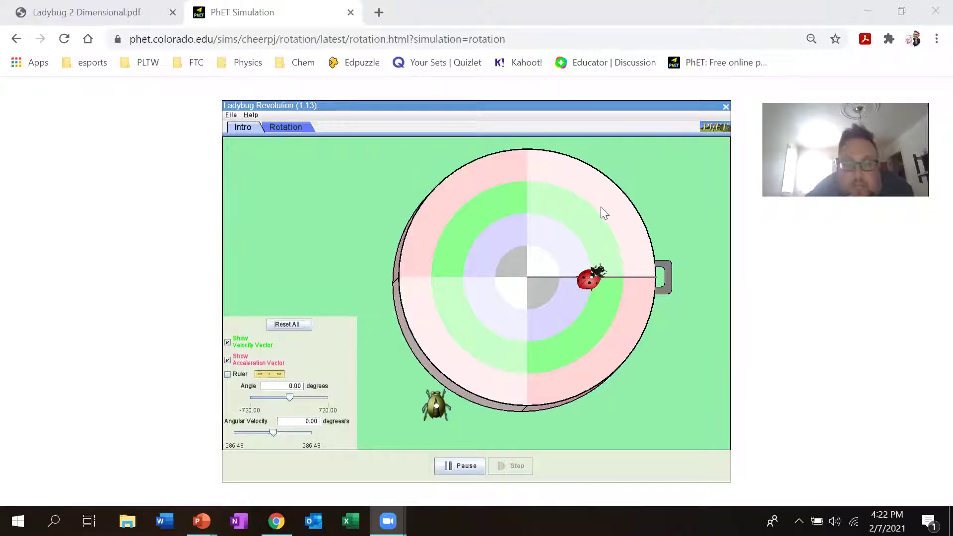
mouse_move(602, 317)
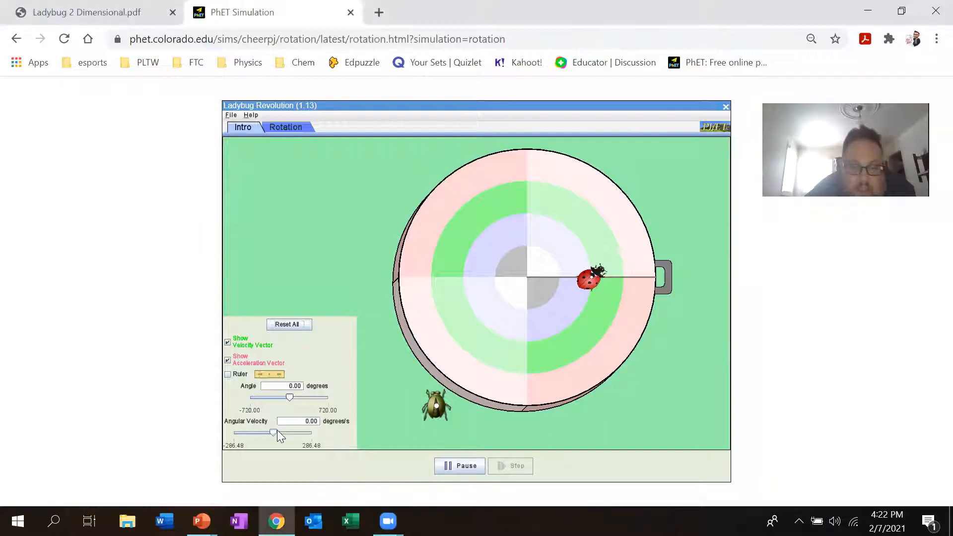
- Spin the platform at about 159 degrees/s via the Angular Velocity slider, then pause it
drag(272, 432, 296, 432)
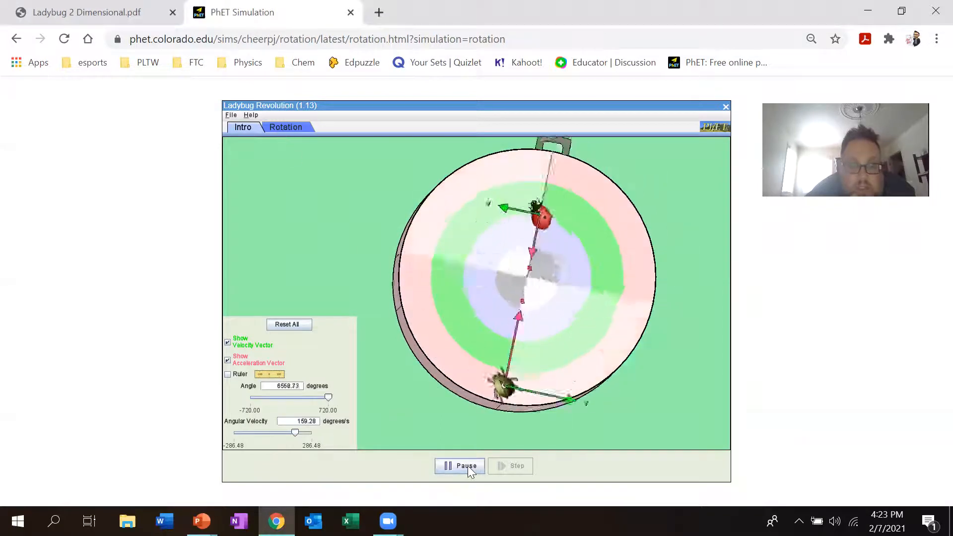
click(459, 465)
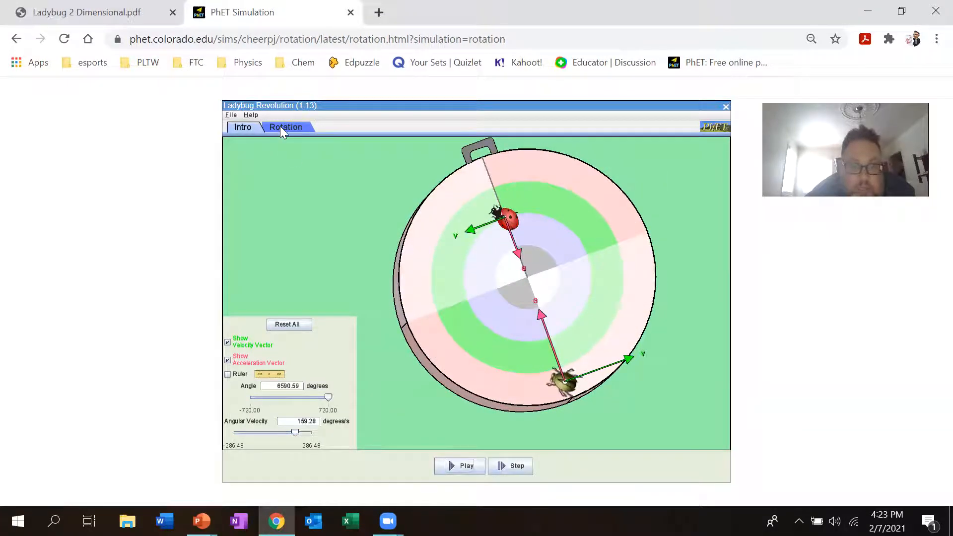
- Switch to the Rotation screen and show the θ, ω, v graph set
click(284, 127)
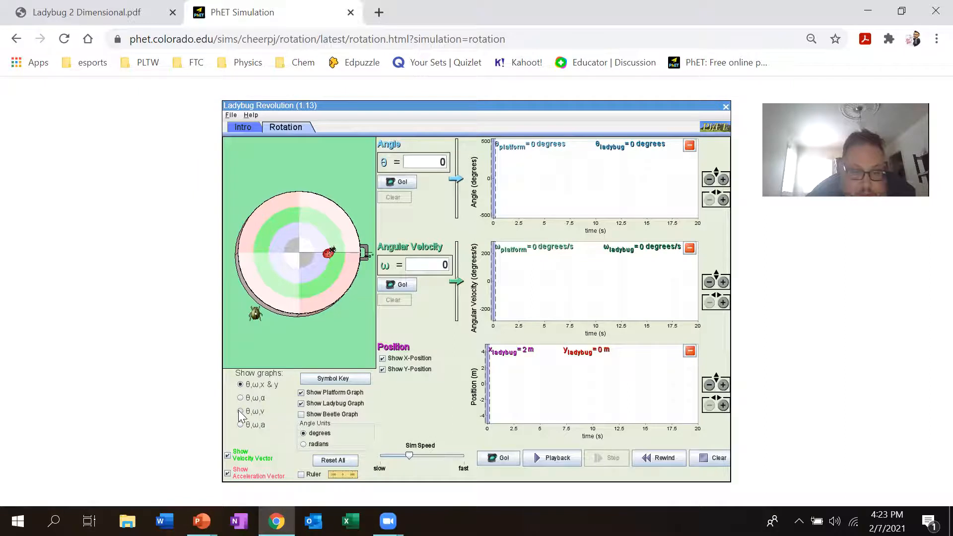
click(240, 411)
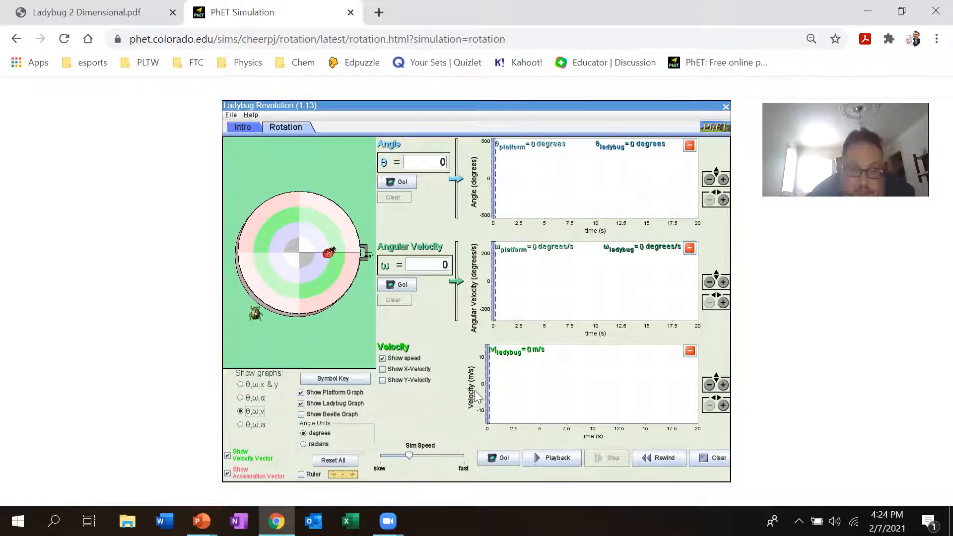
mouse_move(436, 405)
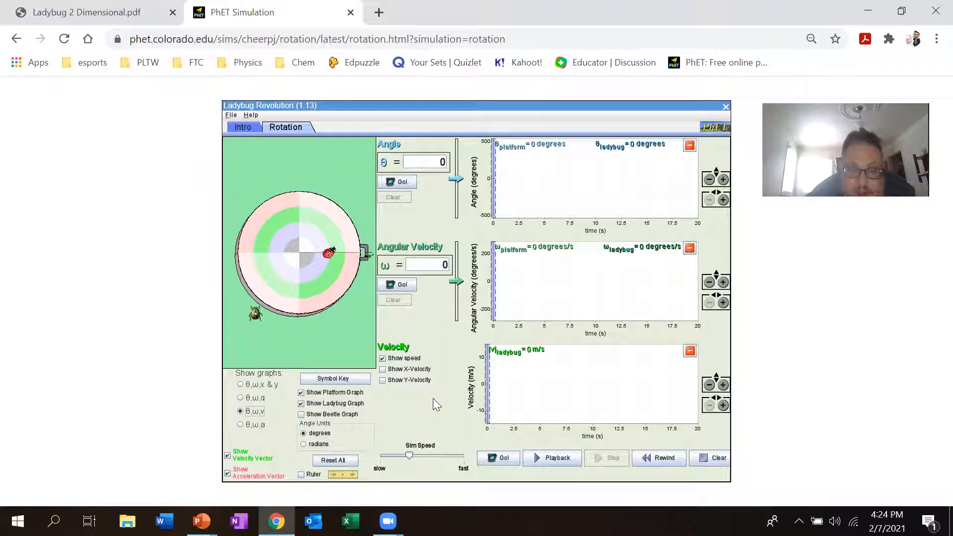
mouse_move(428, 407)
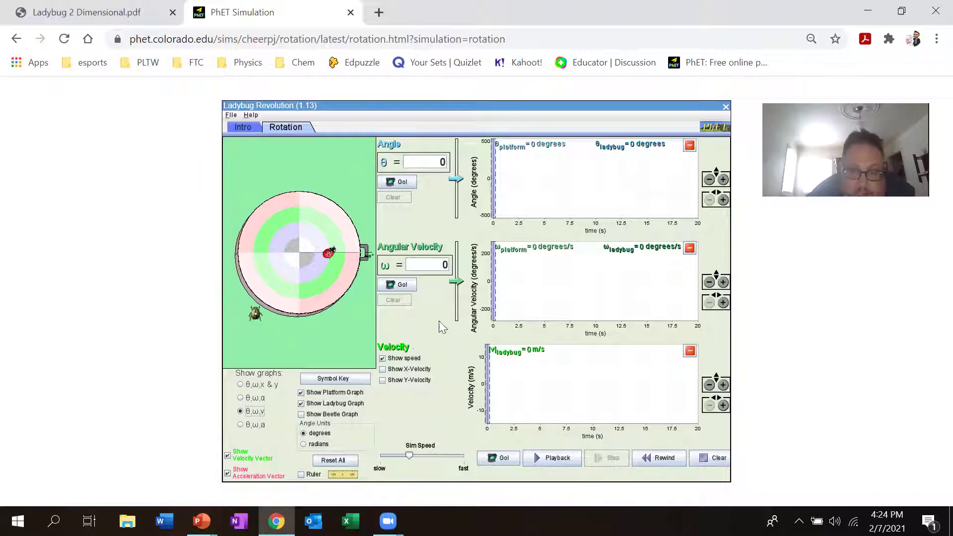
mouse_move(454, 338)
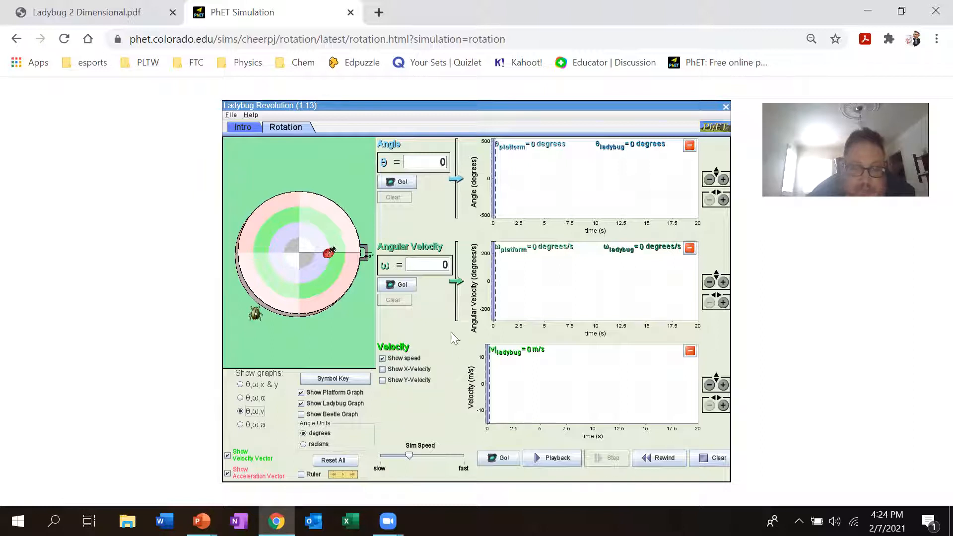
mouse_move(329, 264)
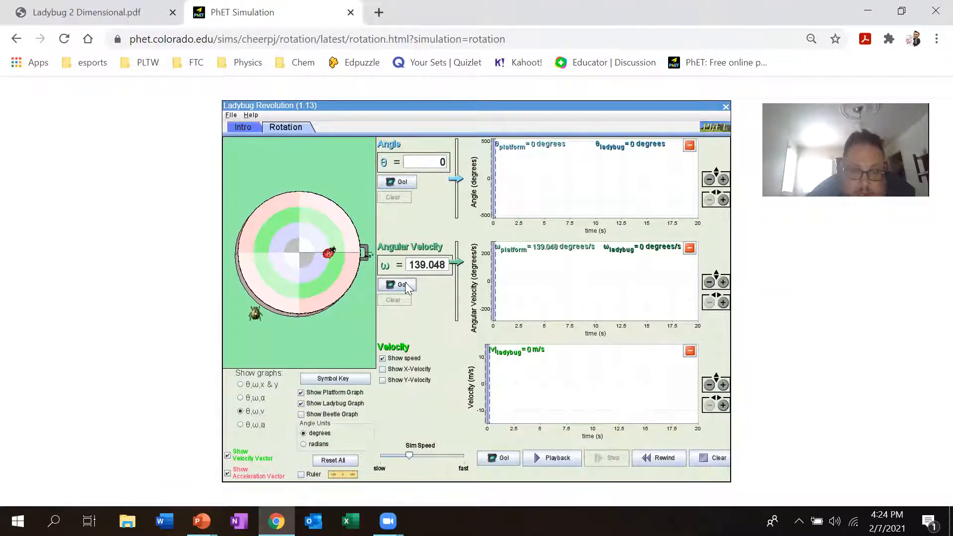
- Start the platform with Go so the graphs record about 20 seconds of motion
click(397, 285)
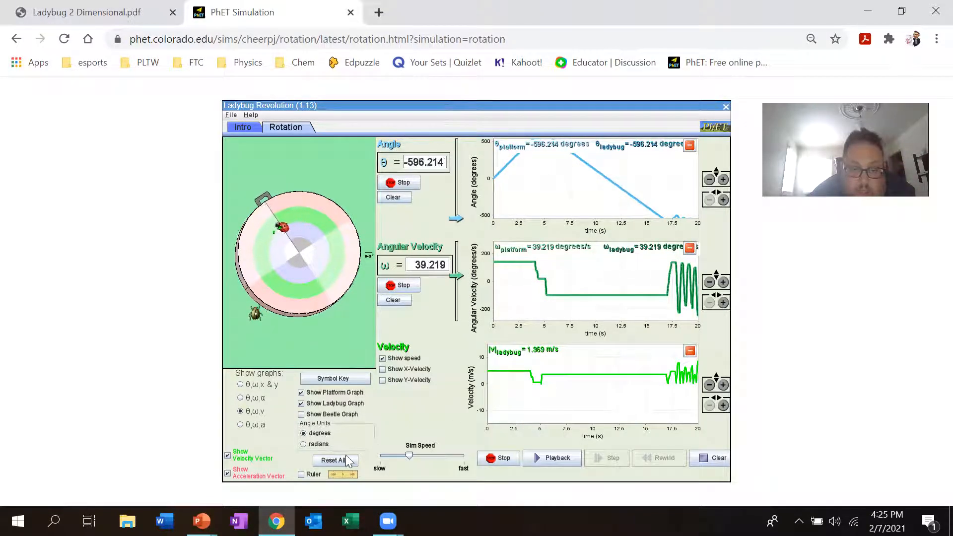
- Reset all settings, confirm, and reselect the θ, ω, v graph set
click(336, 461)
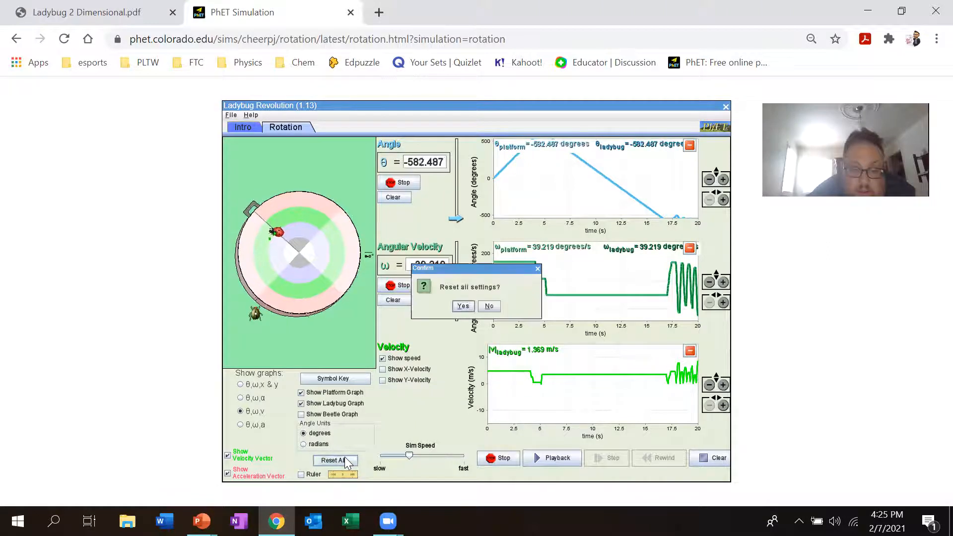
click(488, 306)
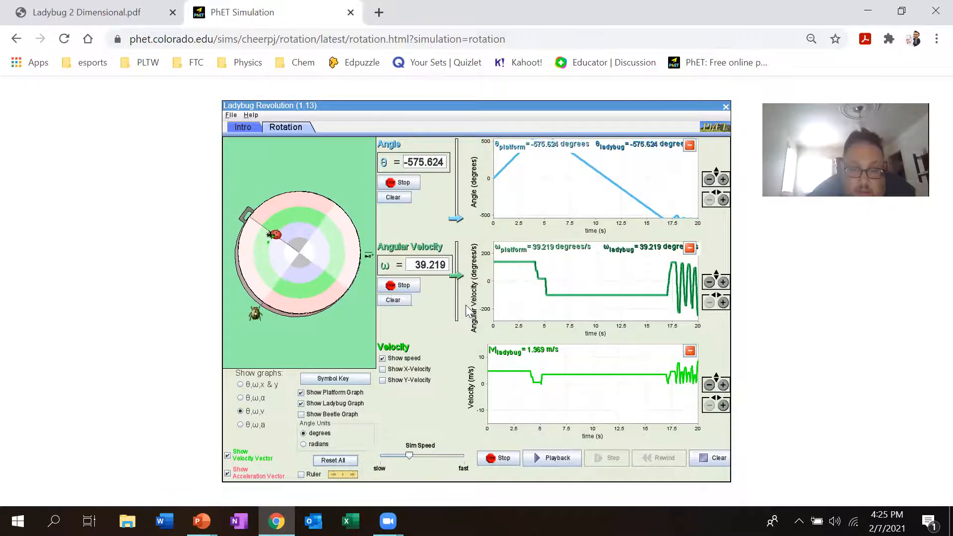
click(240, 385)
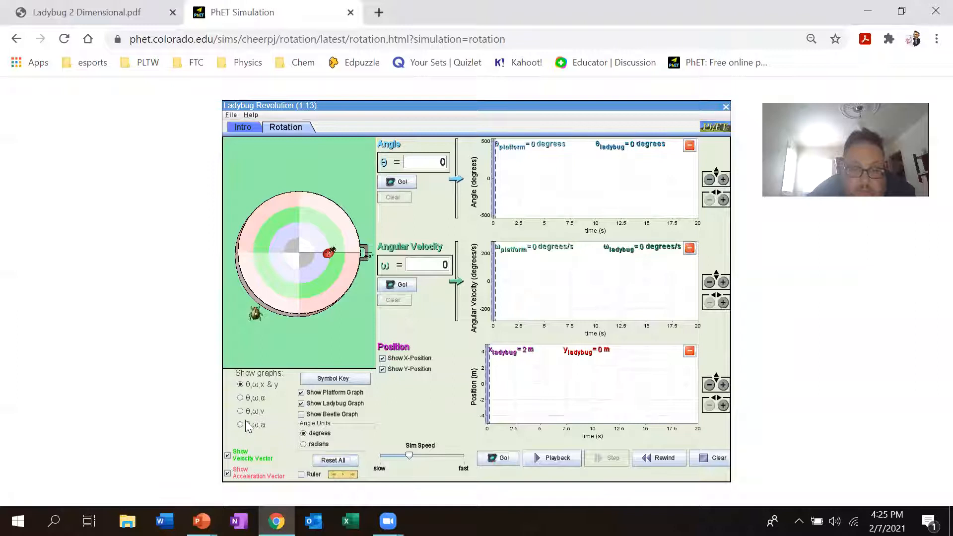
click(240, 411)
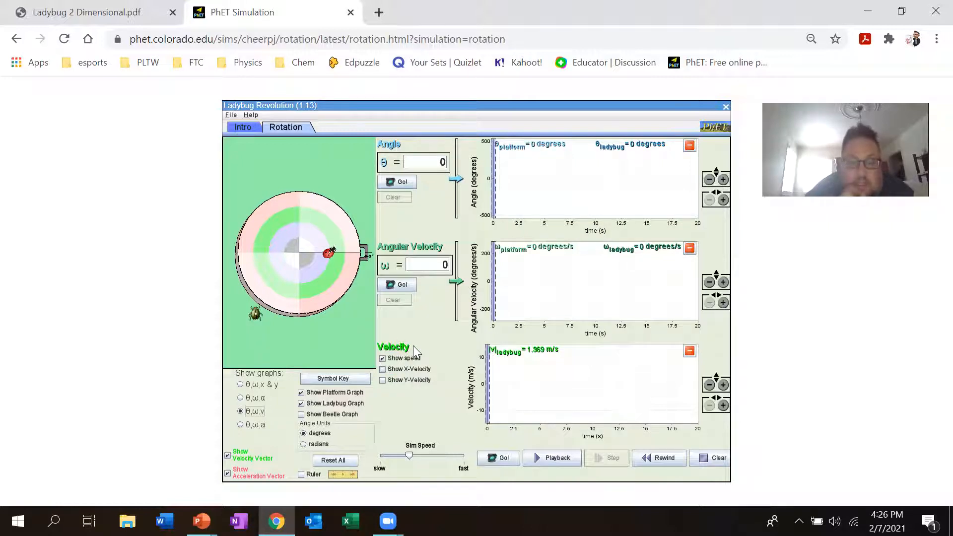
mouse_move(404, 351)
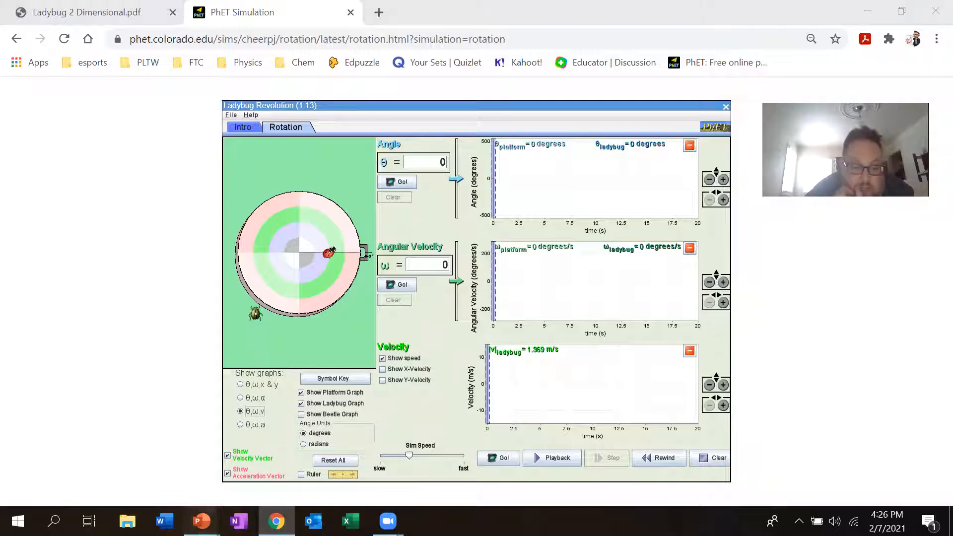
- Bring up the PowerPoint slide on tangential speed v = rω
click(198, 520)
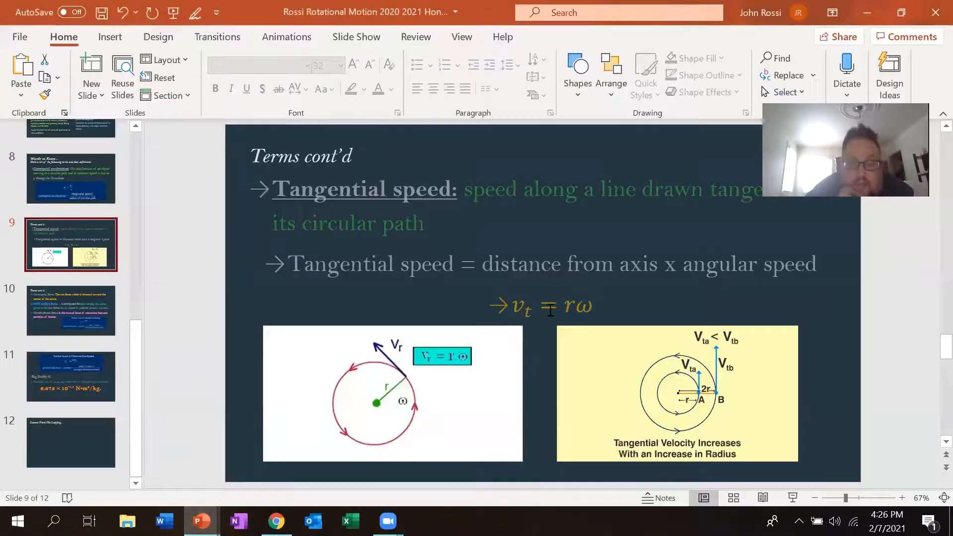
mouse_move(539, 332)
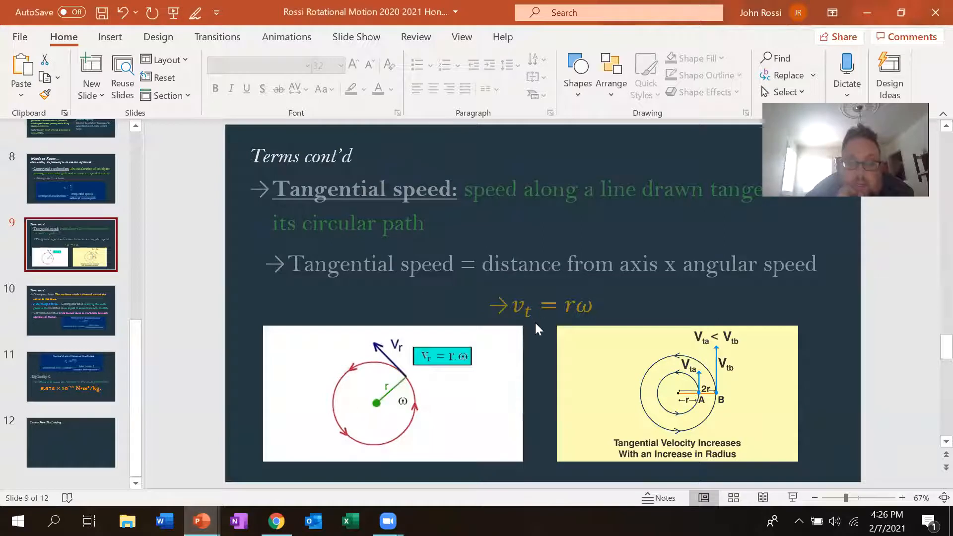
mouse_move(563, 312)
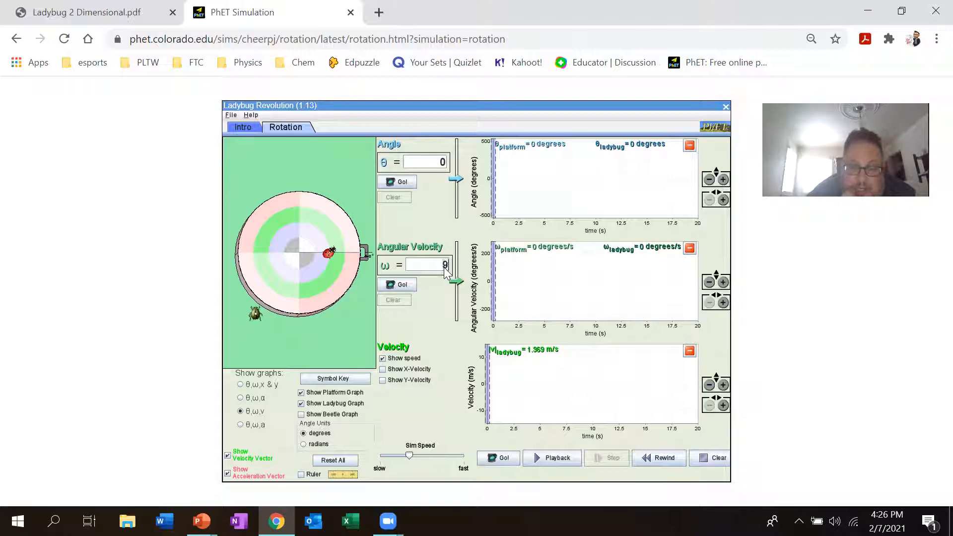
- Enter 90 degrees/s angular velocity and start the platform so the ladybug reads 3.142 m/s
text(90)
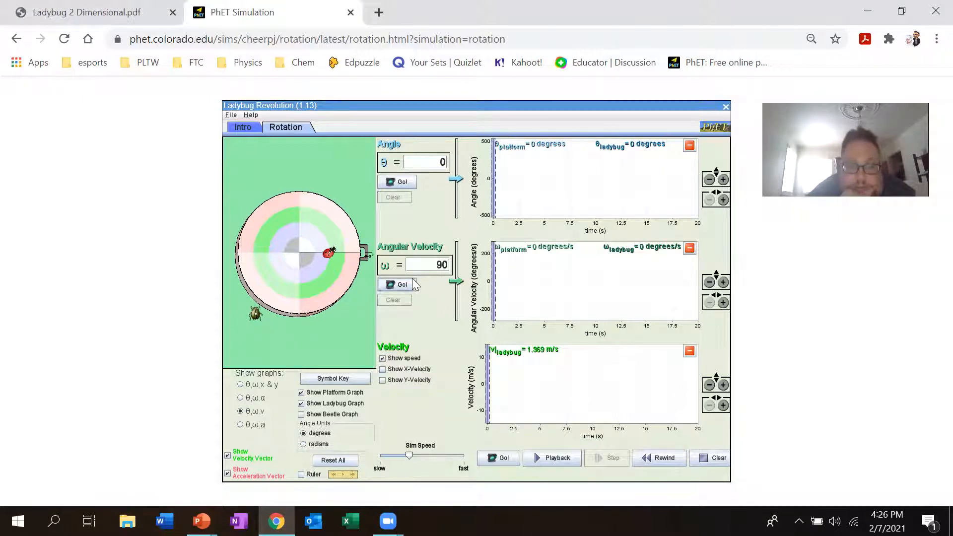
click(397, 284)
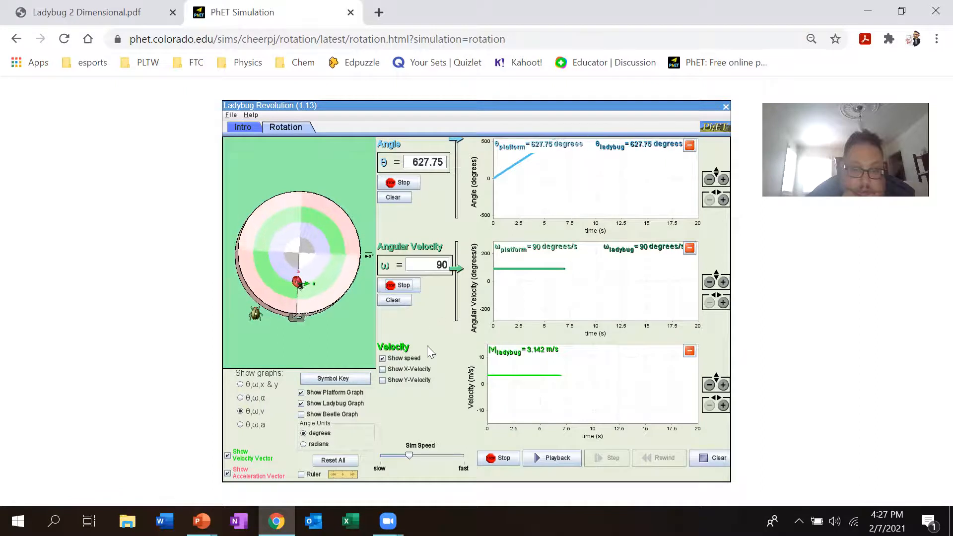
- Stop the platform and switch angle units to radians so the rate reads 1.571 rad/s
click(497, 458)
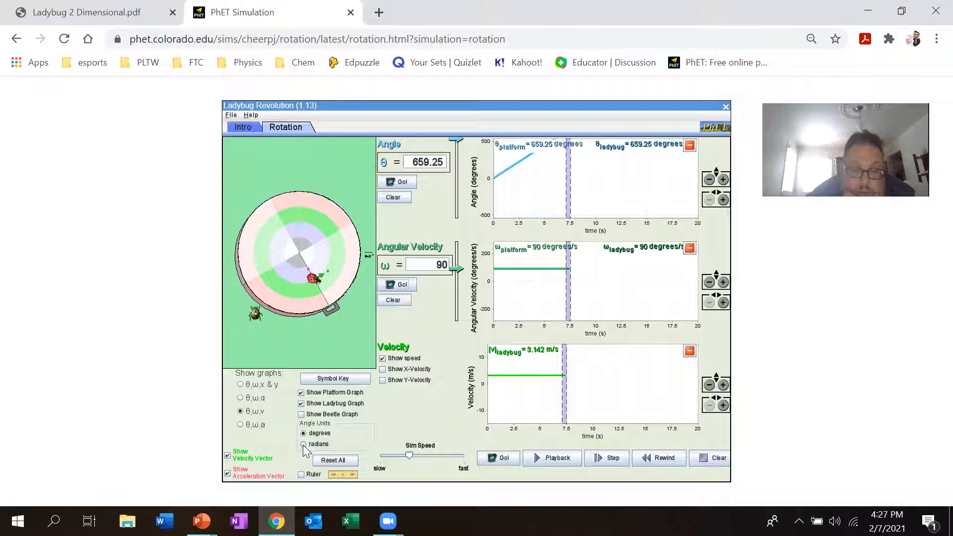
click(303, 444)
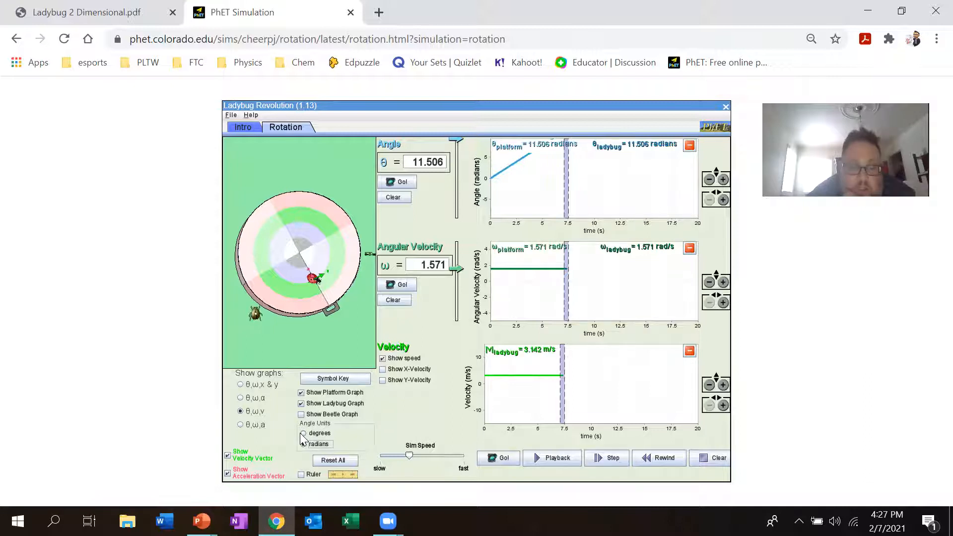
click(304, 433)
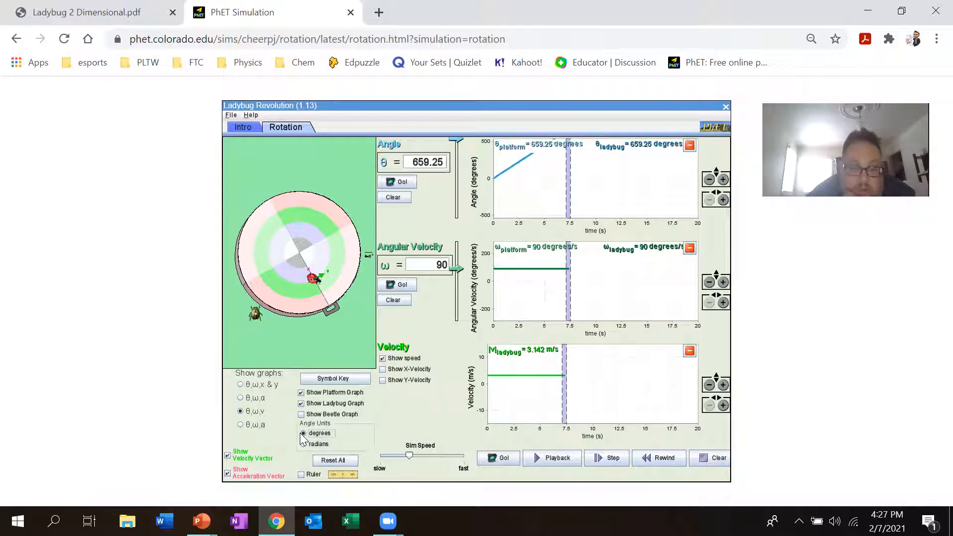
click(304, 443)
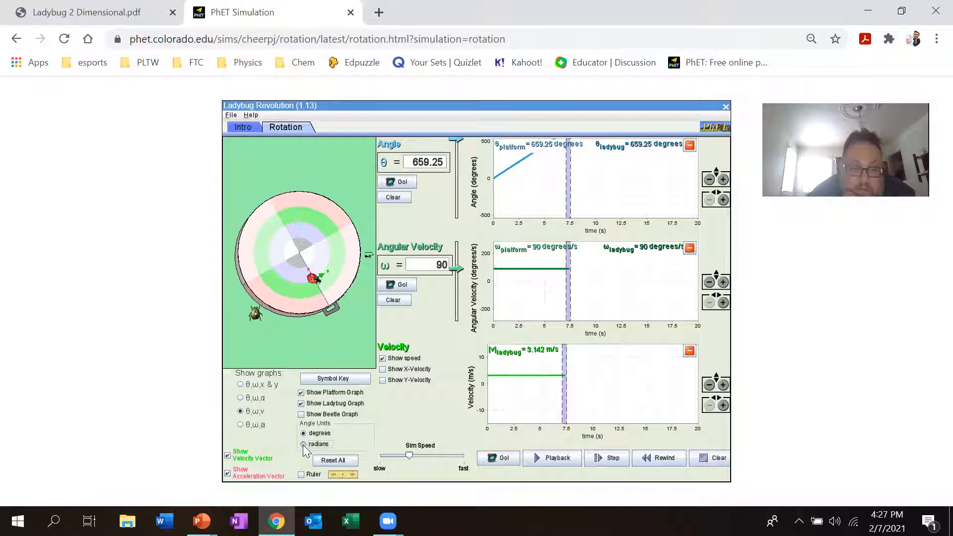
click(303, 444)
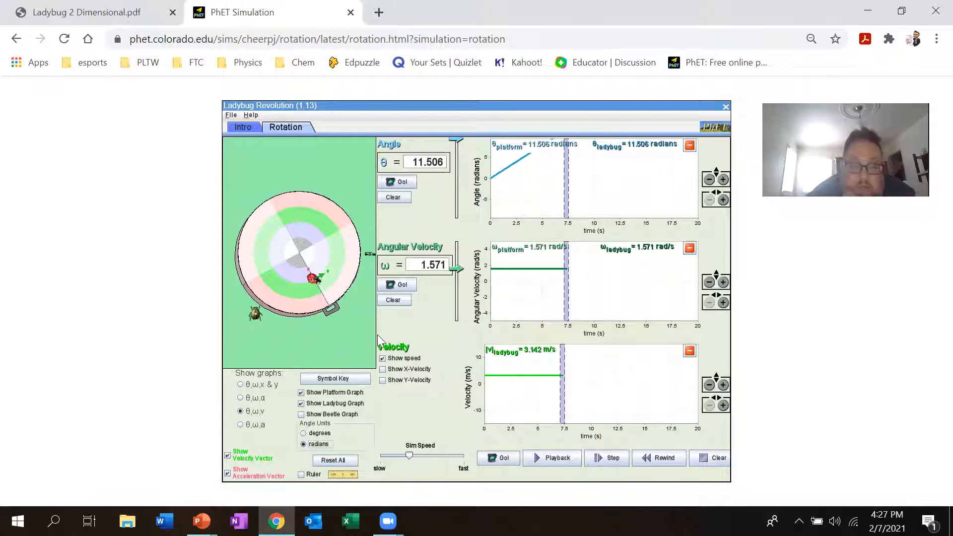
- Enter 1.5 in the angular velocity field
click(427, 265)
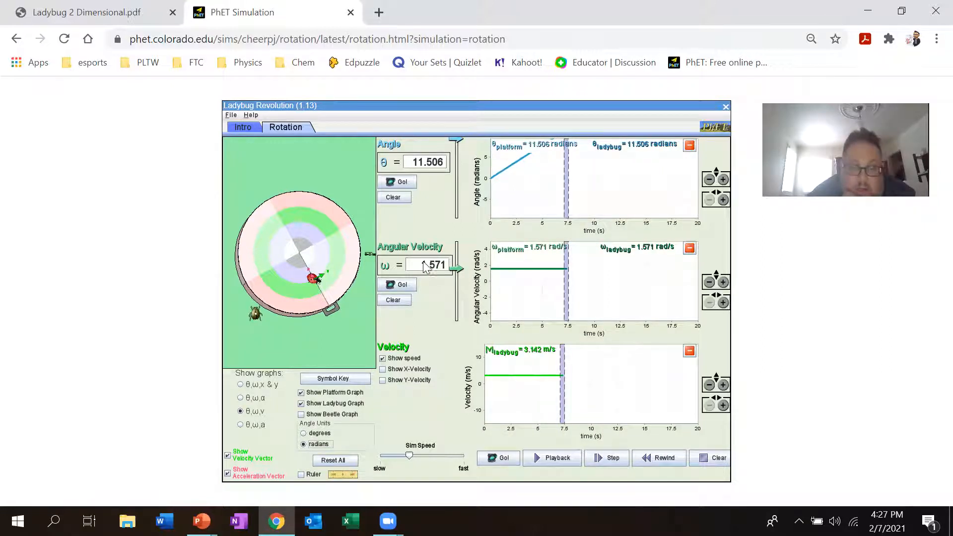
text(1.5)
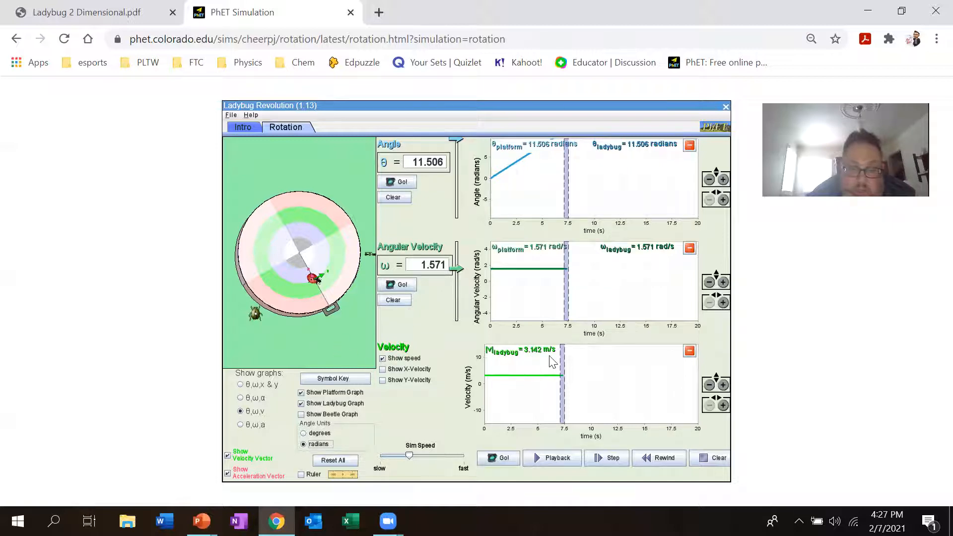
mouse_move(407, 313)
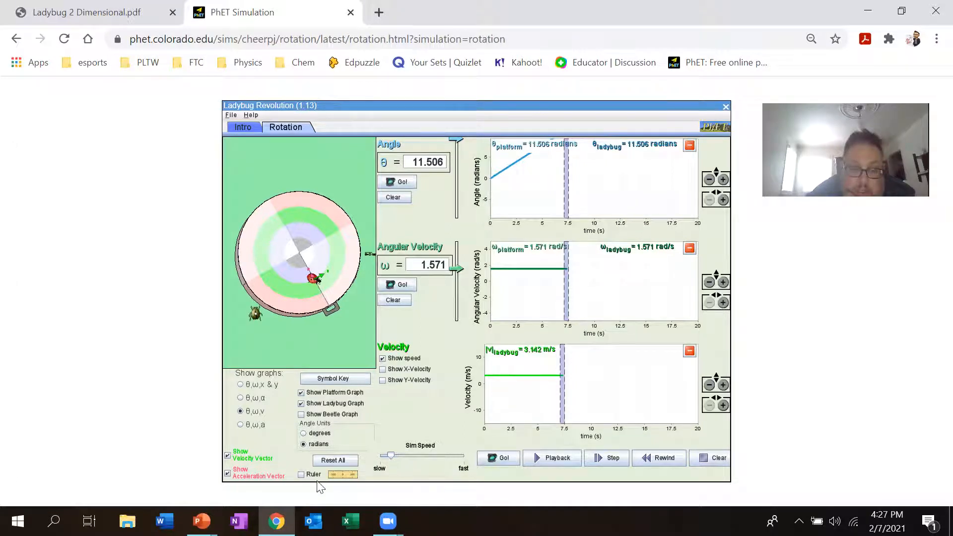
- Show the ruler along the ladybug's radius, run the rotation briefly, then stop at 12.543 rad
click(301, 474)
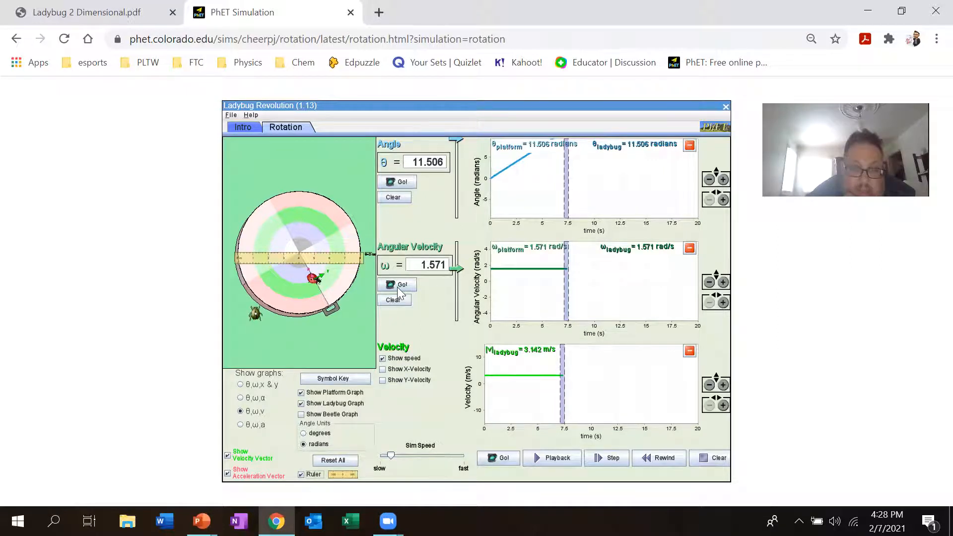
click(397, 285)
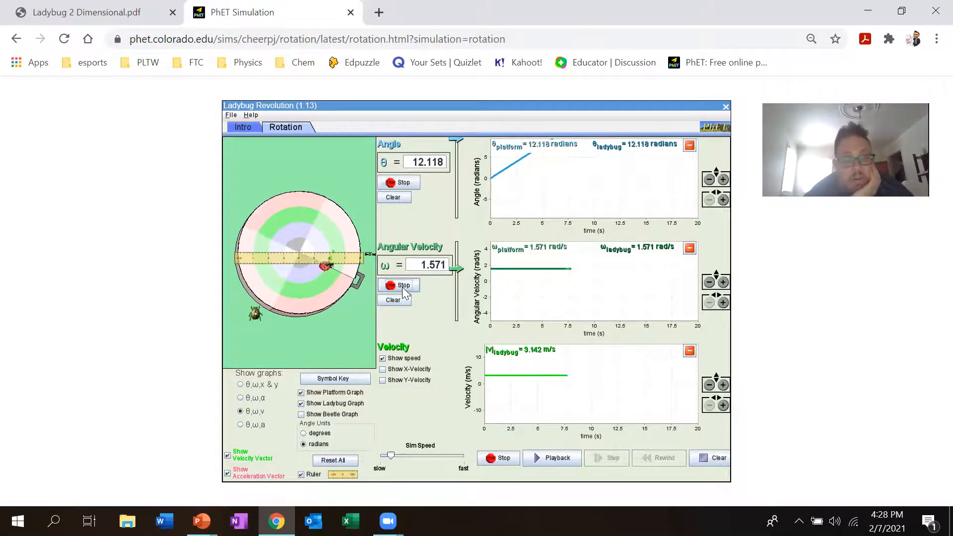
click(397, 285)
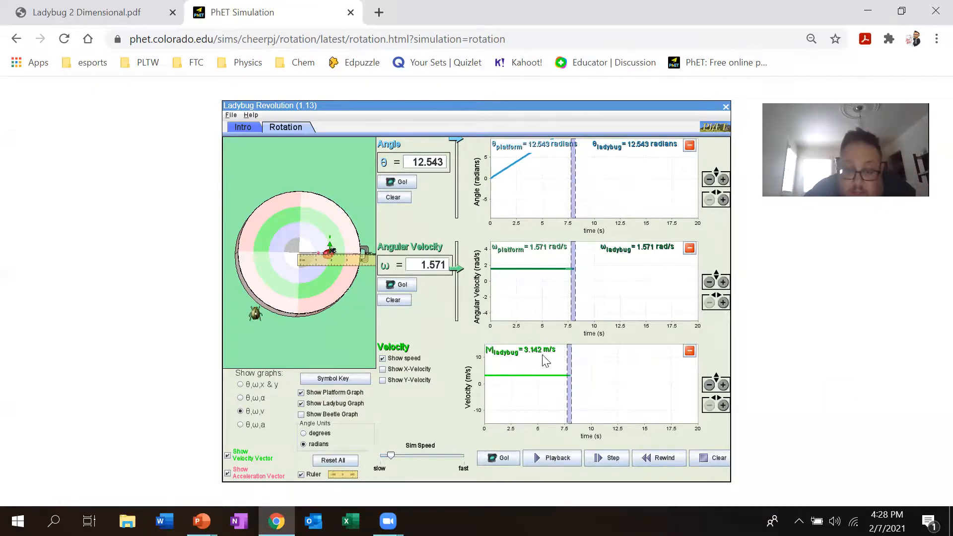
mouse_move(586, 374)
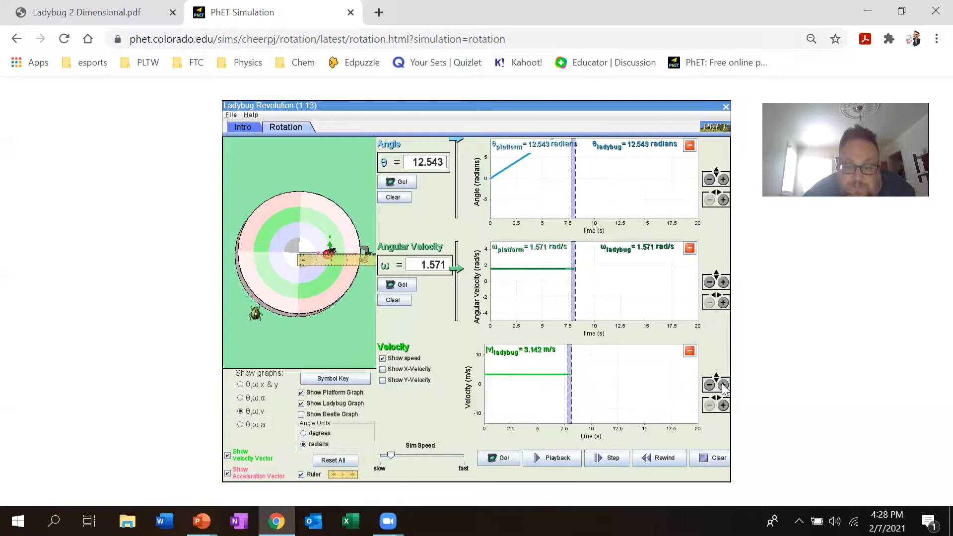
- Zoom the velocity graph's vertical scale so 3.142 m/s sits on a ±5 m/s range
click(723, 385)
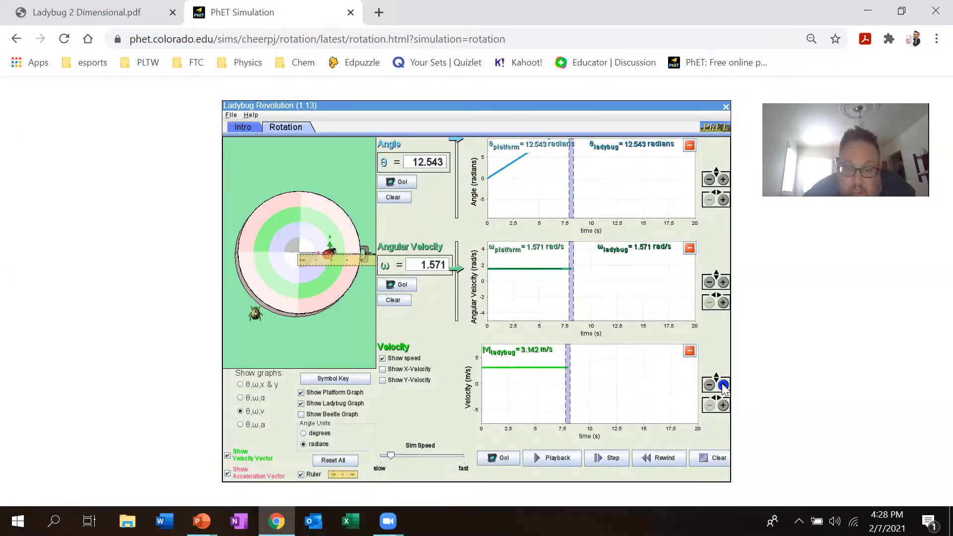
mouse_move(481, 375)
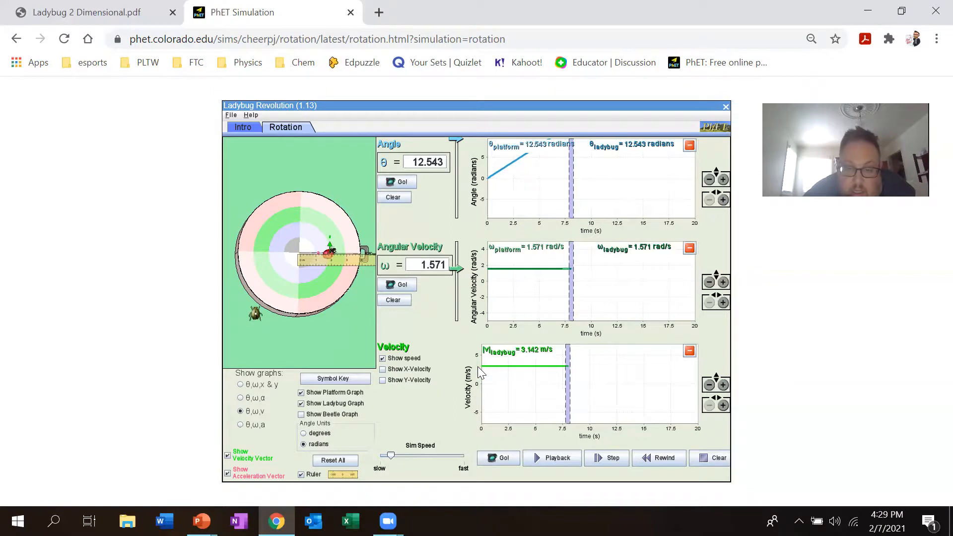
mouse_move(500, 375)
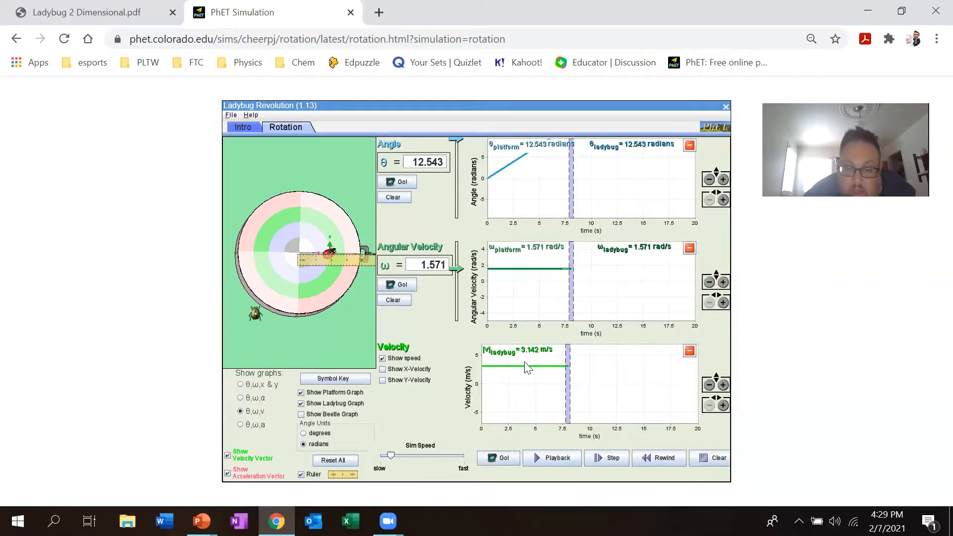
mouse_move(533, 413)
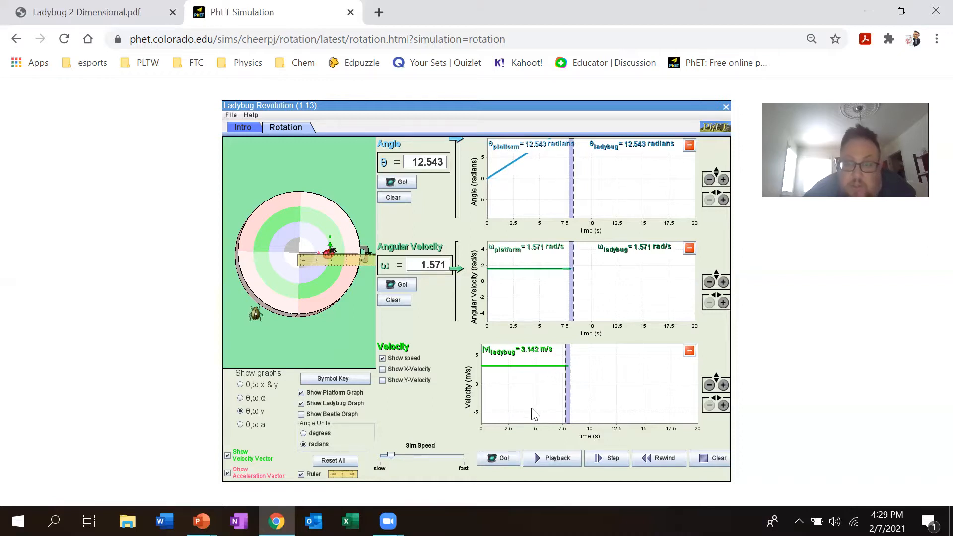